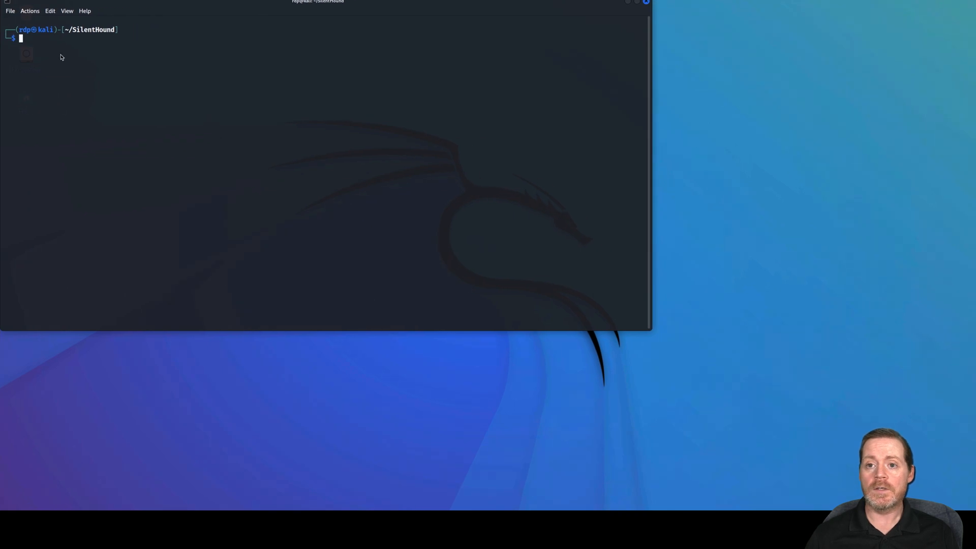
{"action": "mouse_move", "coordinate": [69, 47]}
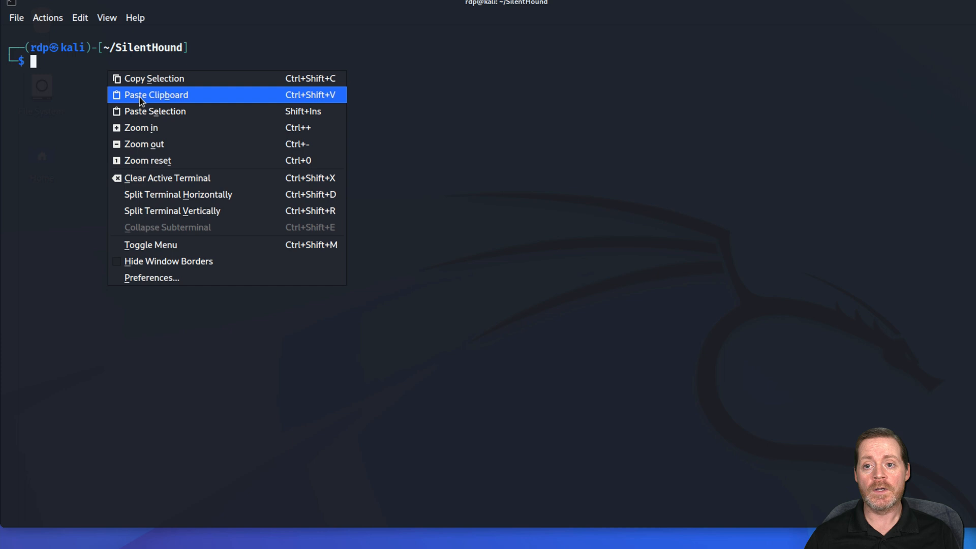
- Paste the silenthound.py command for 192.168.136.10 hacklab with -g -n -k --kerberoast at the prompt
{"action": "left_click", "coordinate": [155, 95]}
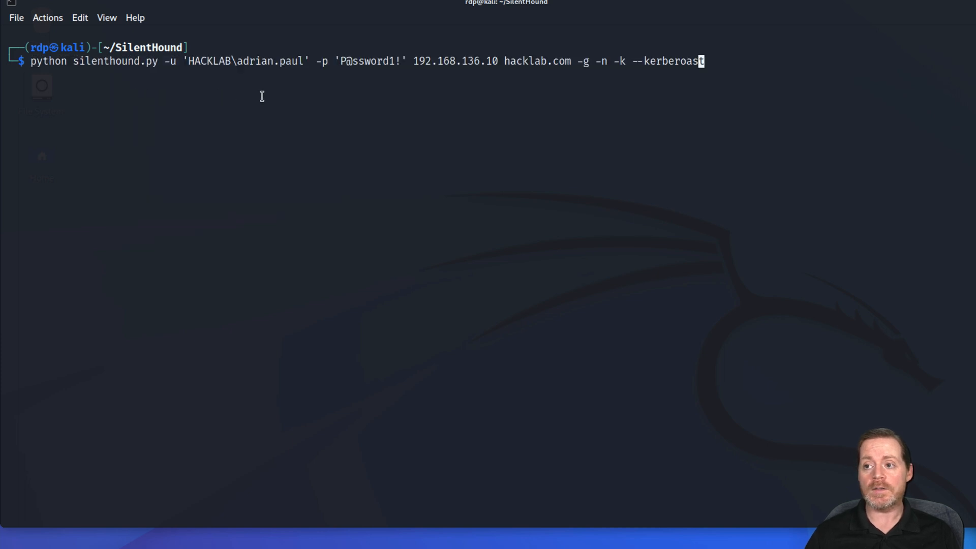
{"action": "mouse_move", "coordinate": [143, 67]}
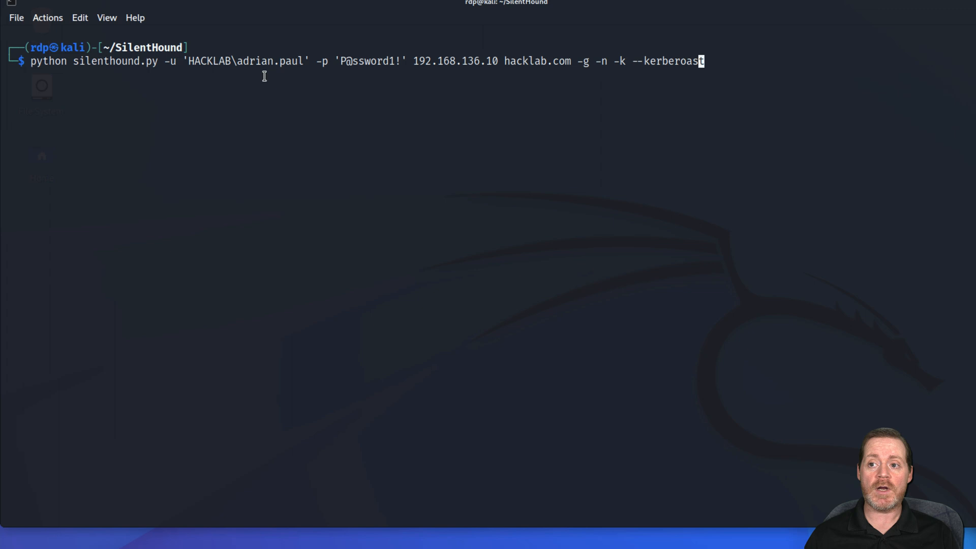
{"action": "mouse_move", "coordinate": [413, 60]}
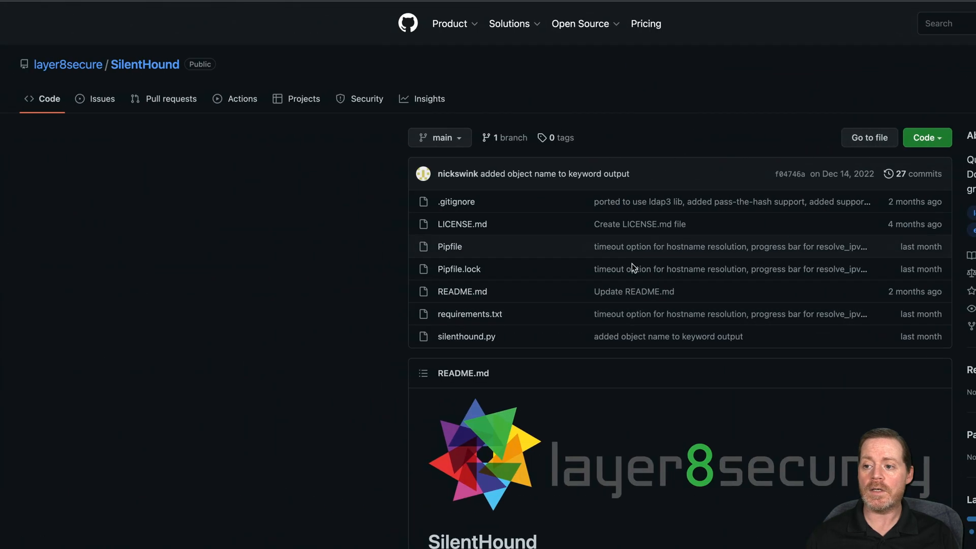
- Scroll the SilentHound README down to the pipenv install and Usage sections
{"action": "scroll", "scroll_direction": "down", "scroll_amount": 3}
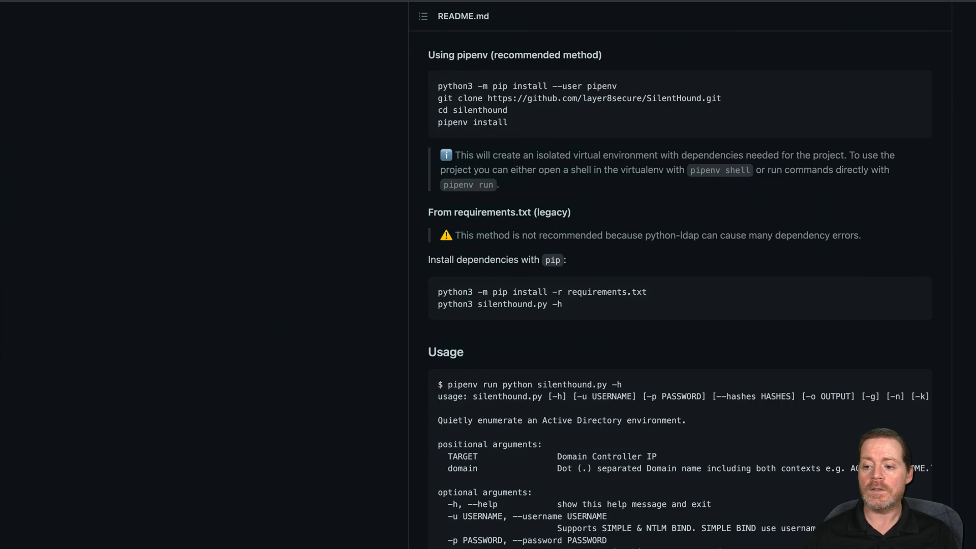
{"action": "scroll", "scroll_direction": "down", "scroll_amount": 3}
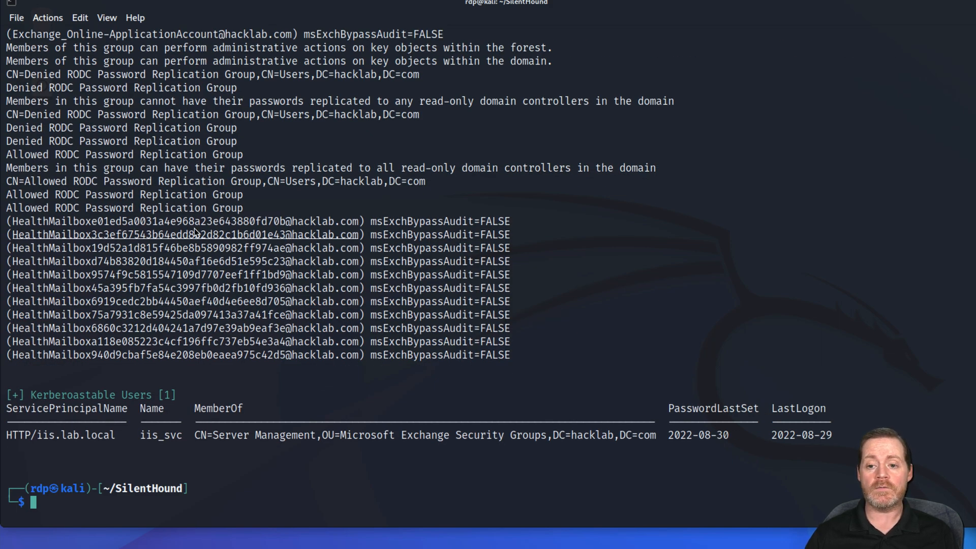
{"action": "mouse_move", "coordinate": [148, 441]}
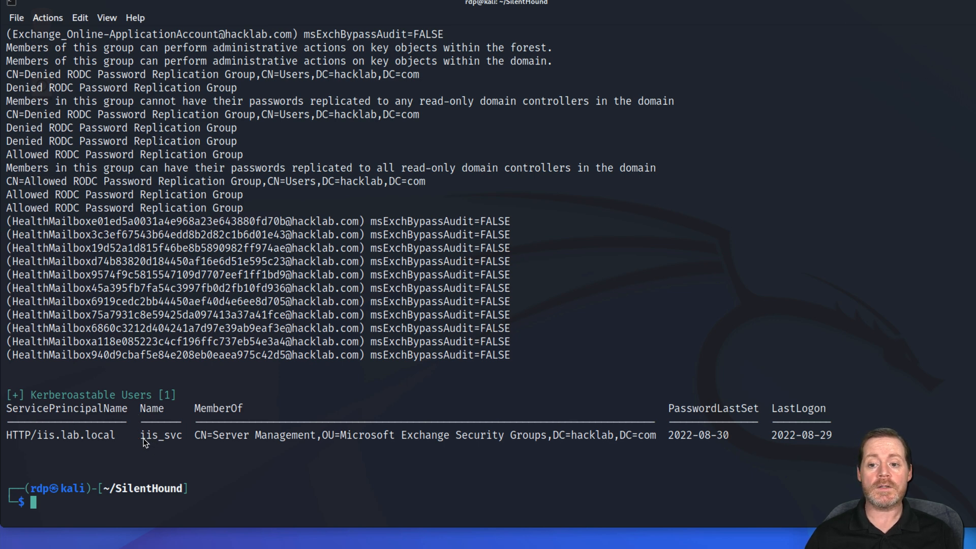
- Highlight iis_svc in the Kerberoastable Users table of the scan results
{"action": "double_click", "coordinate": [160, 435]}
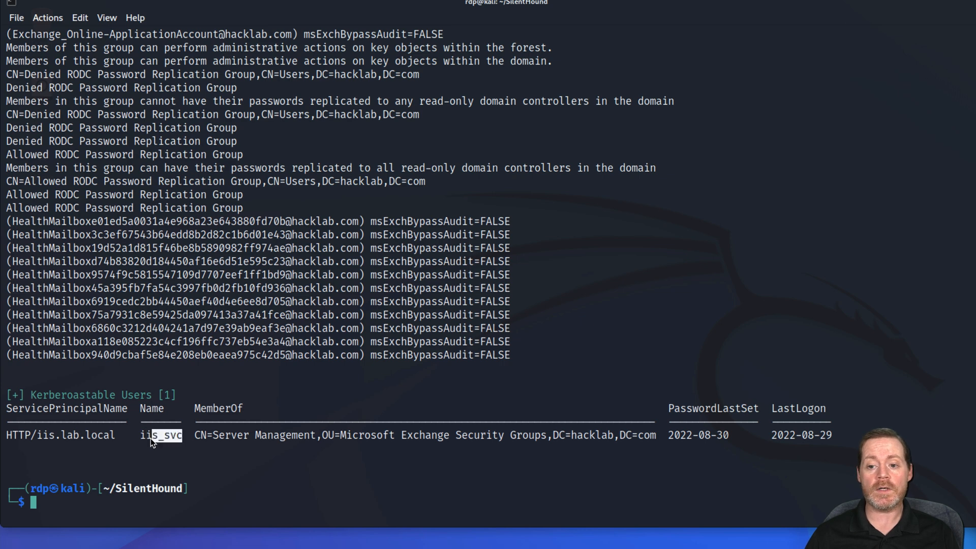
{"action": "double_click", "coordinate": [158, 434]}
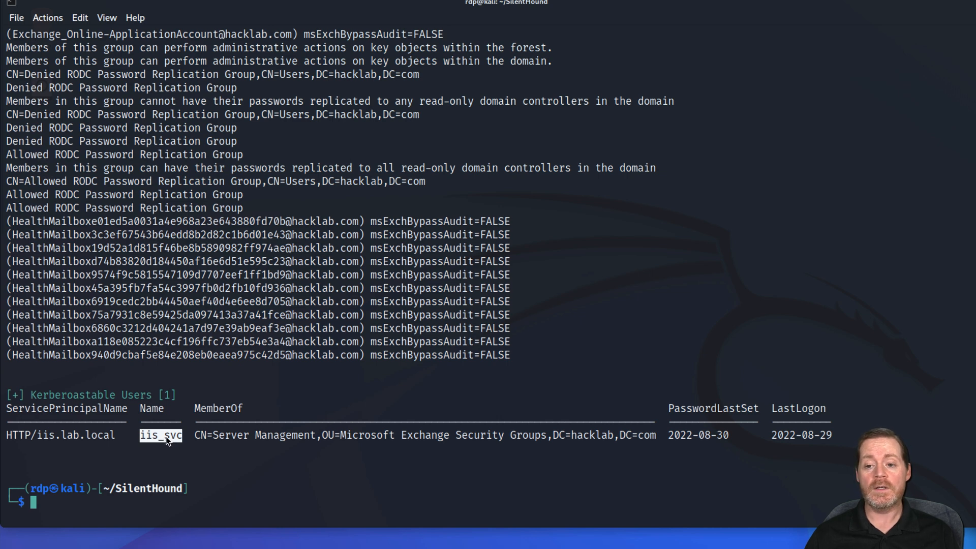
{"action": "mouse_move", "coordinate": [419, 411]}
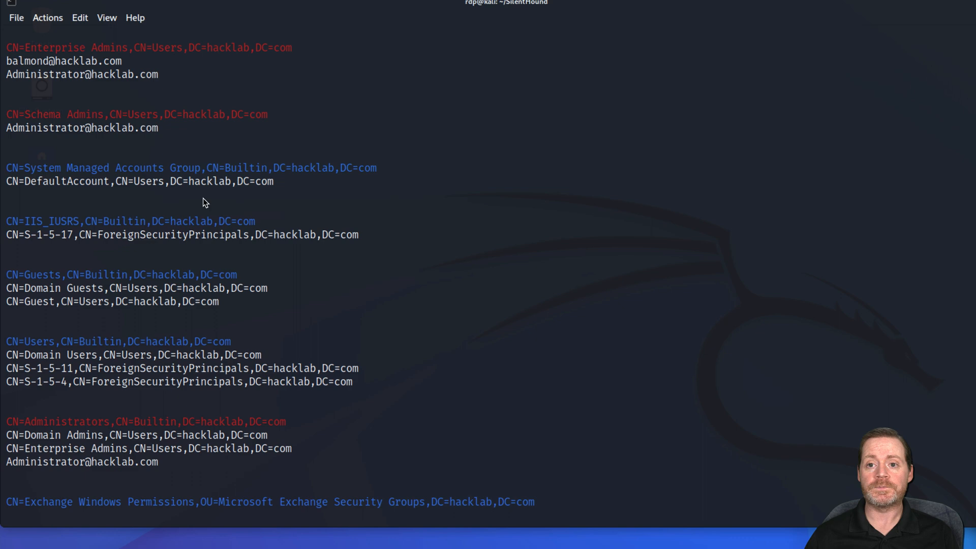
{"action": "mouse_move", "coordinate": [200, 136]}
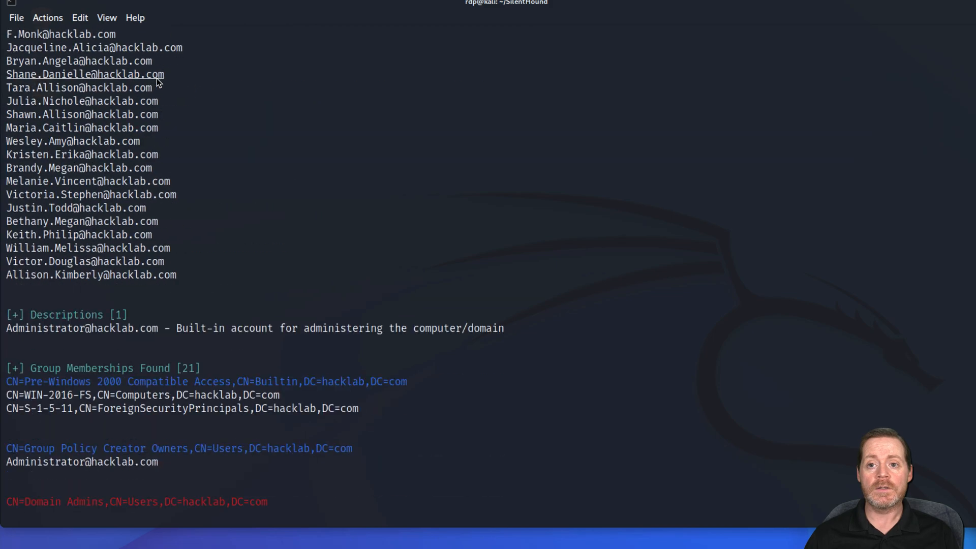
{"action": "scroll", "scroll_direction": "down", "scroll_amount": 3}
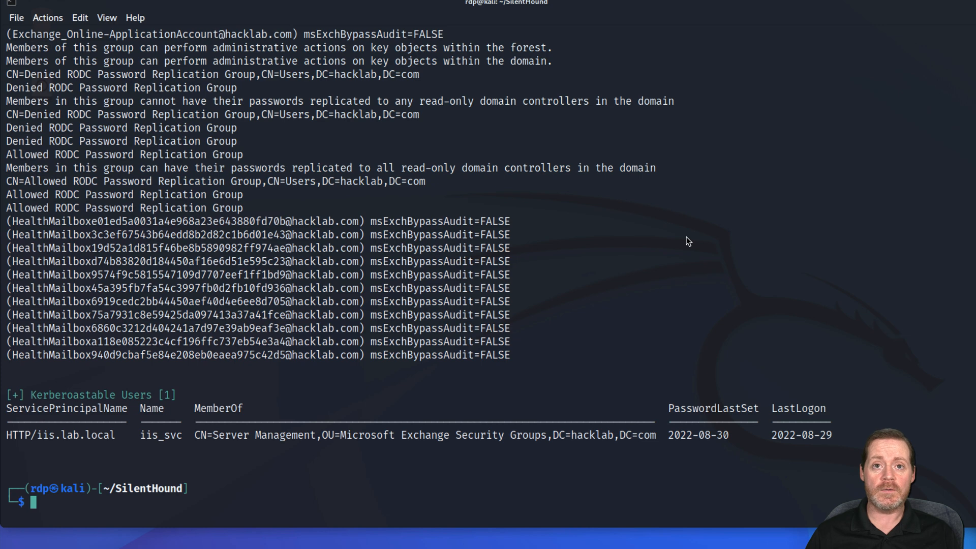
{"action": "type", "text": "python silenthound.py -u 'HACKLAB\\adrian.paul' -p 'P@ssword1!' 192.168.136.10 hacklab.com -g -n -k --kerberoast"}
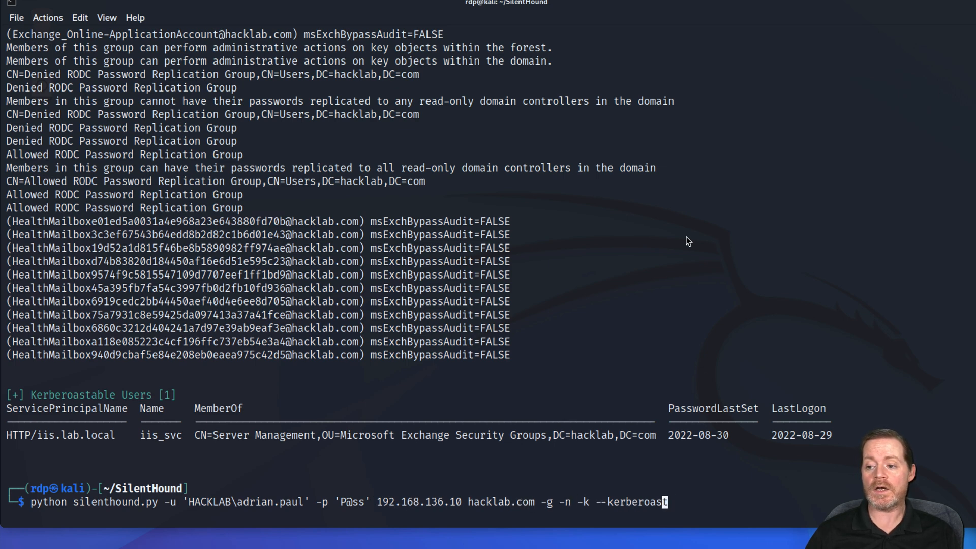
{"action": "type", "text": "-o"}
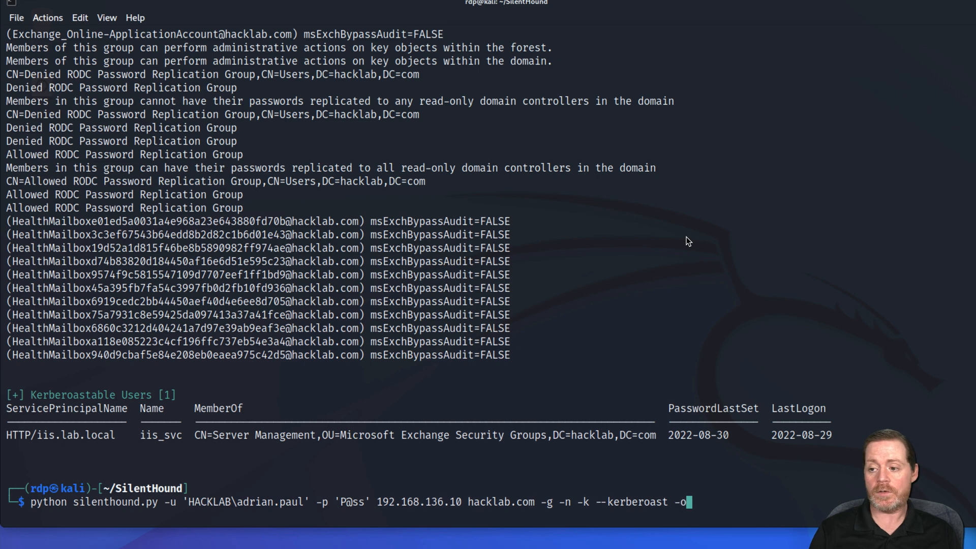
{"action": "type", "text": "HAC"}
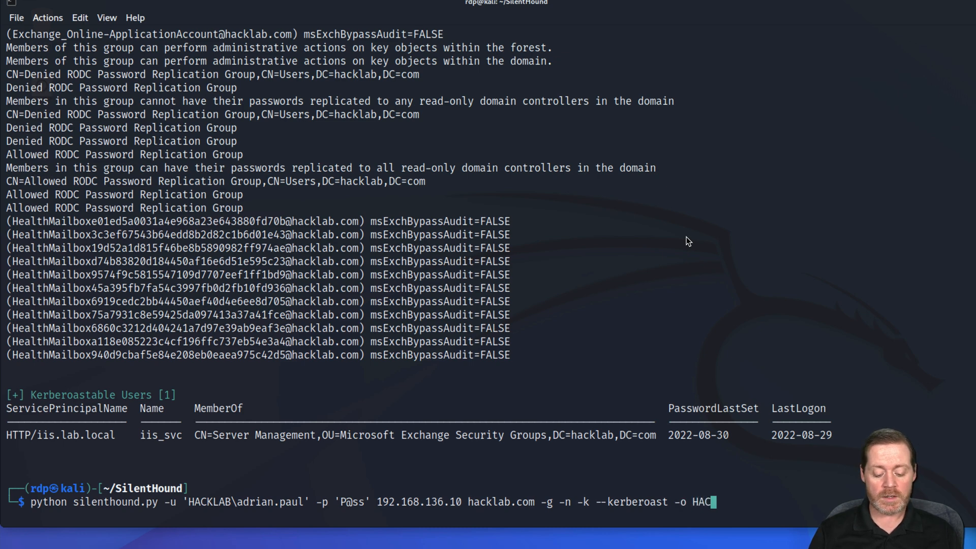
{"action": "type", "text": "LAB"}
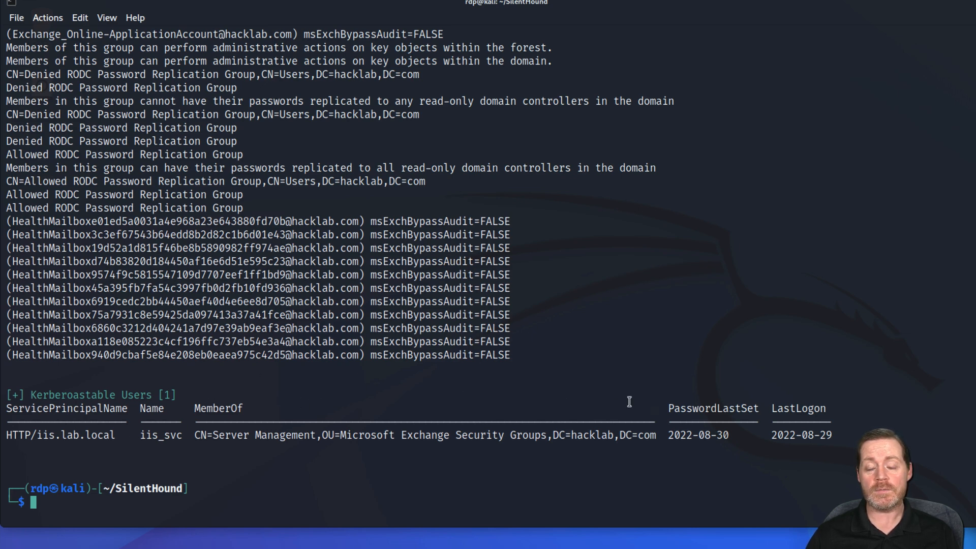
- List the HACKLAB output files and cat HACKLAB-domain_admins.txt
{"action": "type", "text": "ls"}
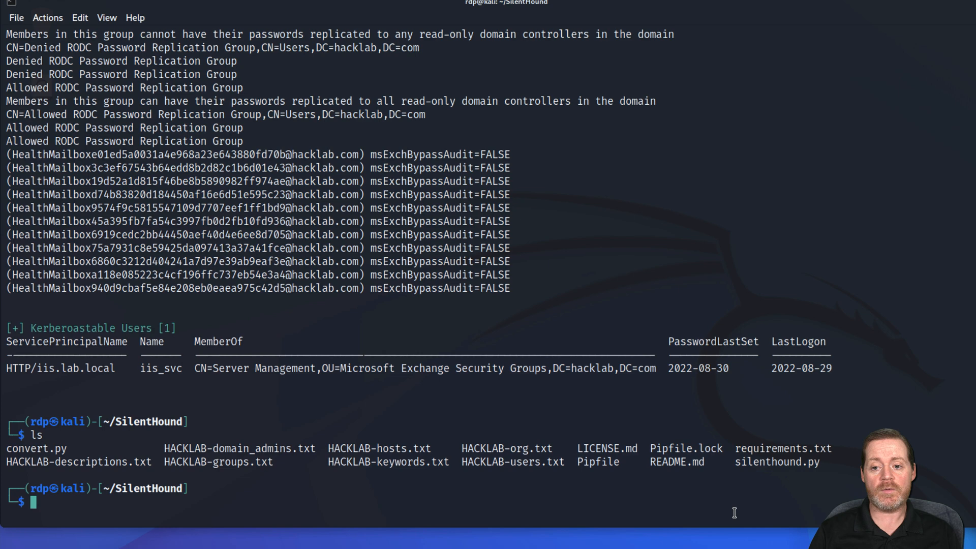
{"action": "mouse_move", "coordinate": [251, 446]}
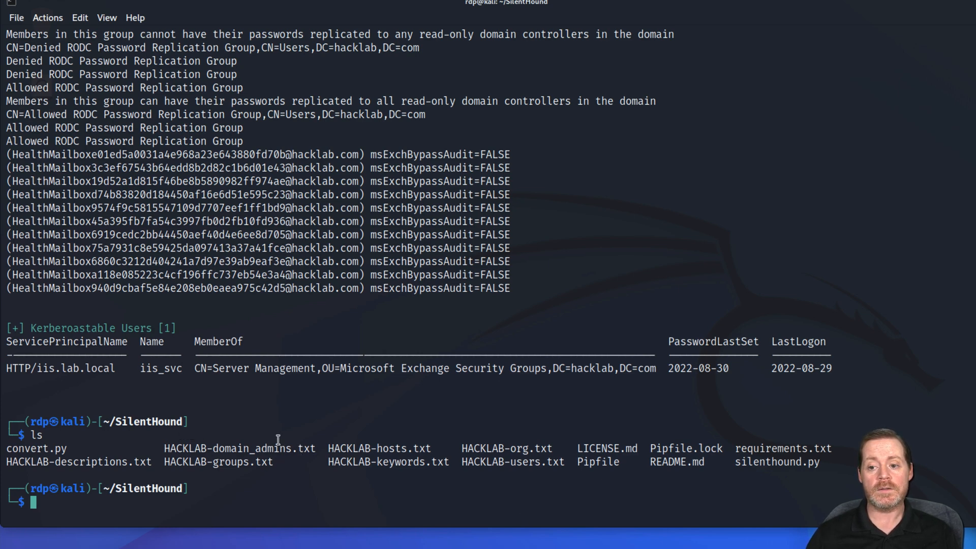
{"action": "type", "text": "c"}
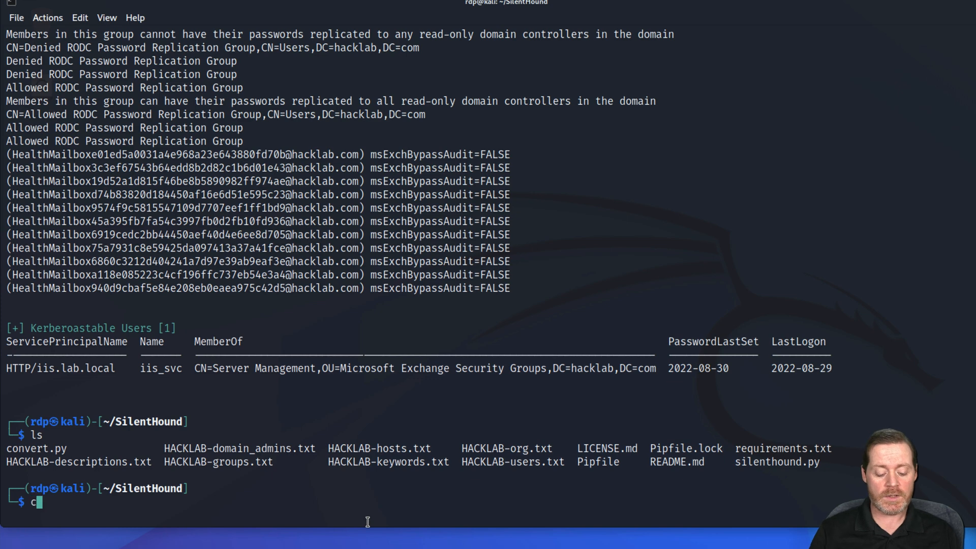
{"action": "type", "text": "at HACKLAB-domain_admins.txt"}
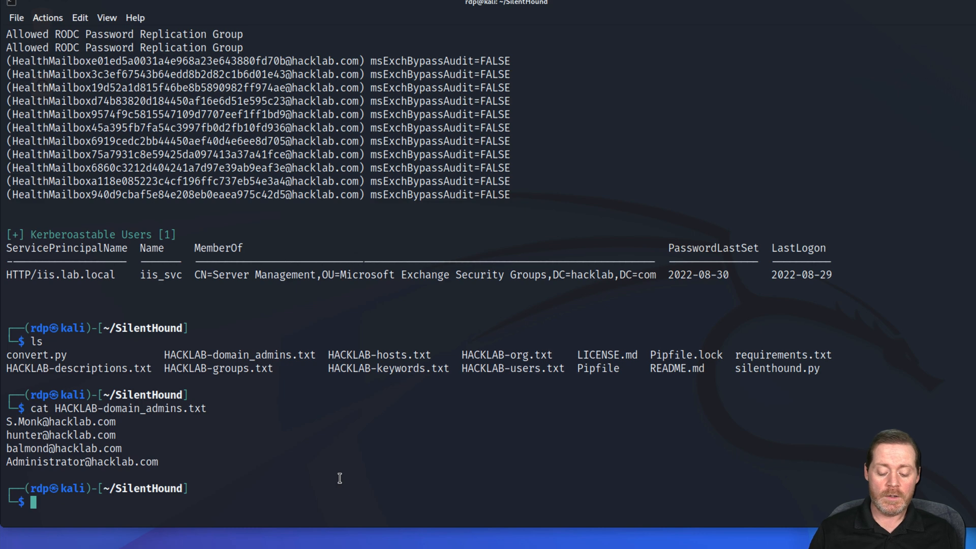
- Display the convert.py pickle-to-JSON script with cat
{"action": "type", "text": "cat"}
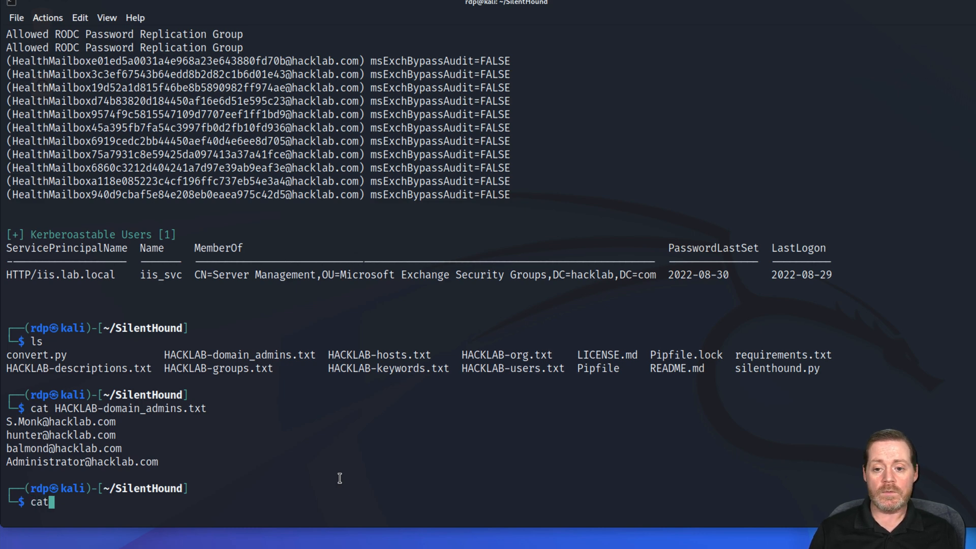
{"action": "type", "text": "convert.py"}
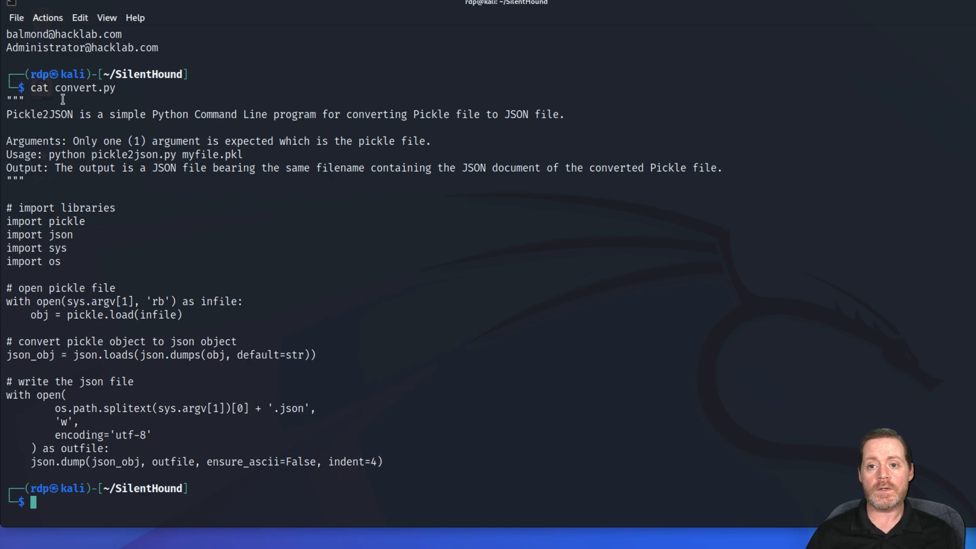
{"action": "double_click", "coordinate": [55, 114]}
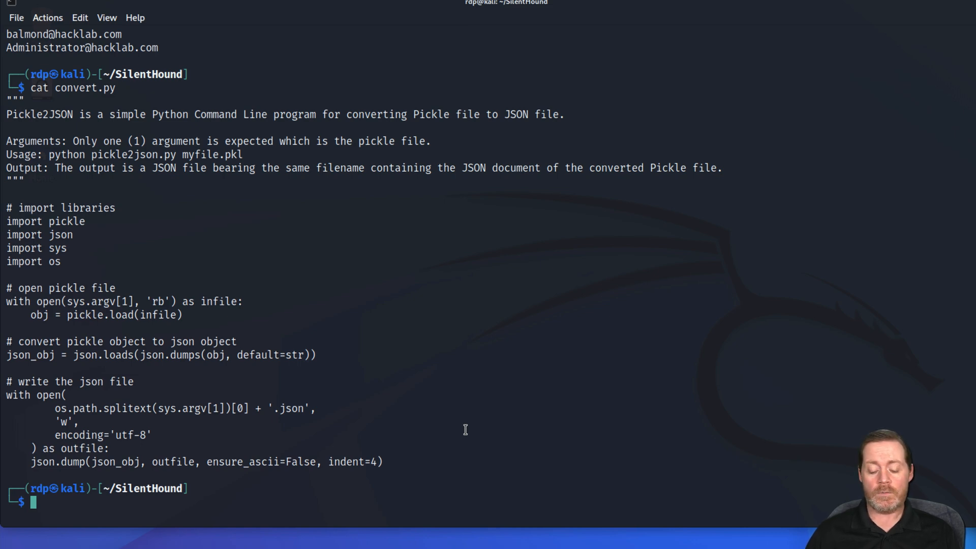
- Run python3 convert.py on .hacklab-com.pickle
{"action": "type", "text": "conf"}
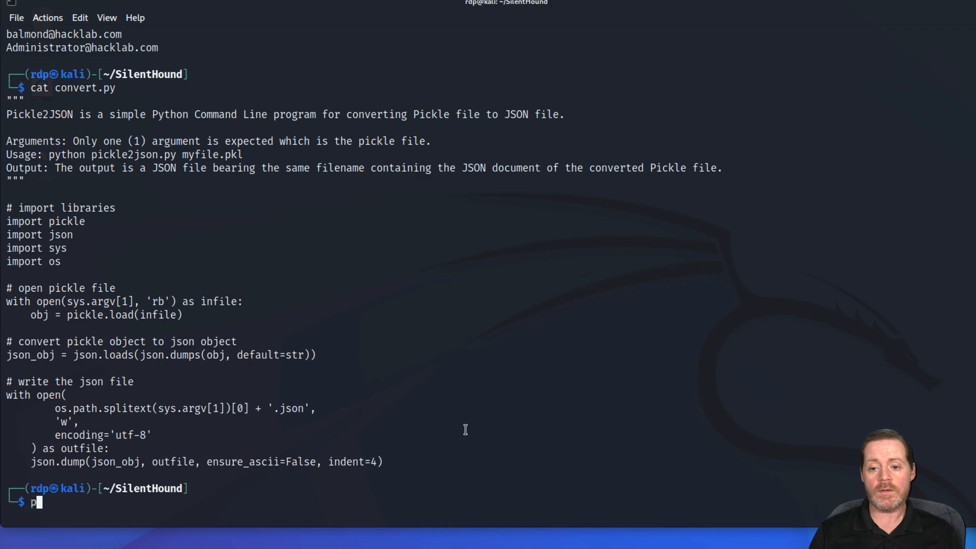
{"action": "type", "text": "u"}
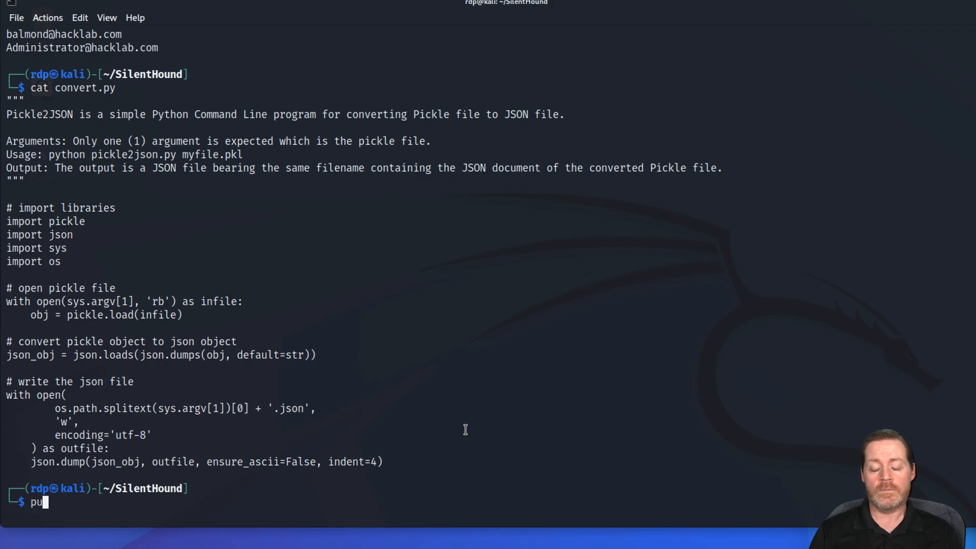
{"action": "type", "text": "yth"}
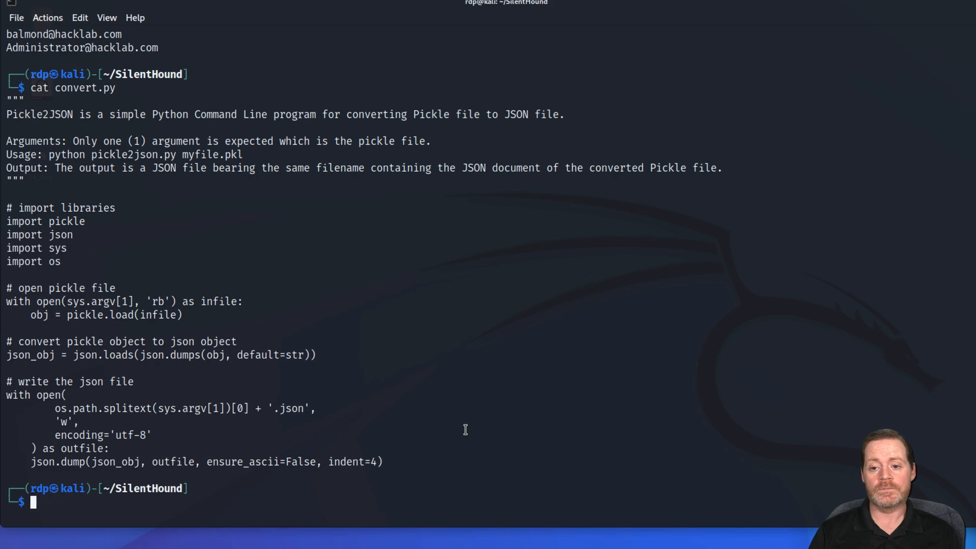
{"action": "type", "text": "python"}
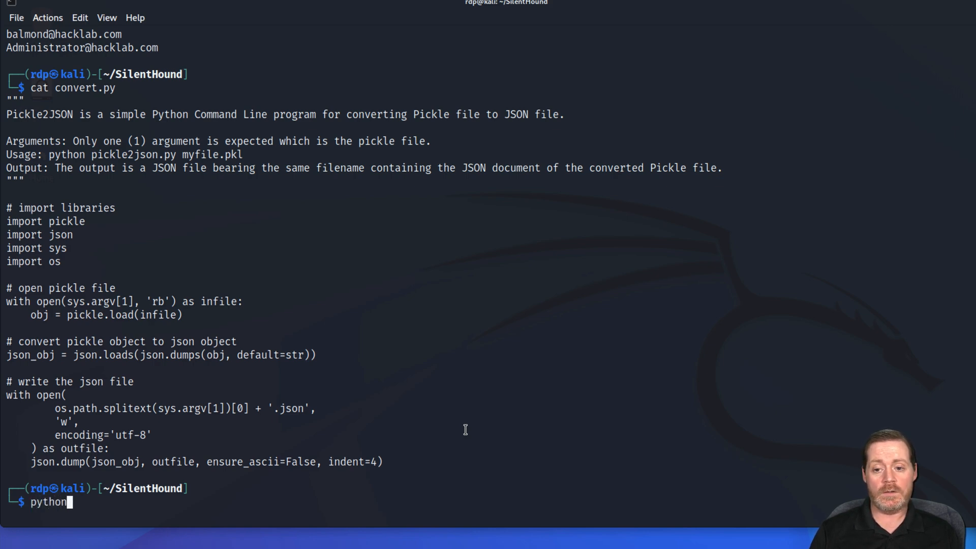
{"action": "type", "text": "3 convert.py"}
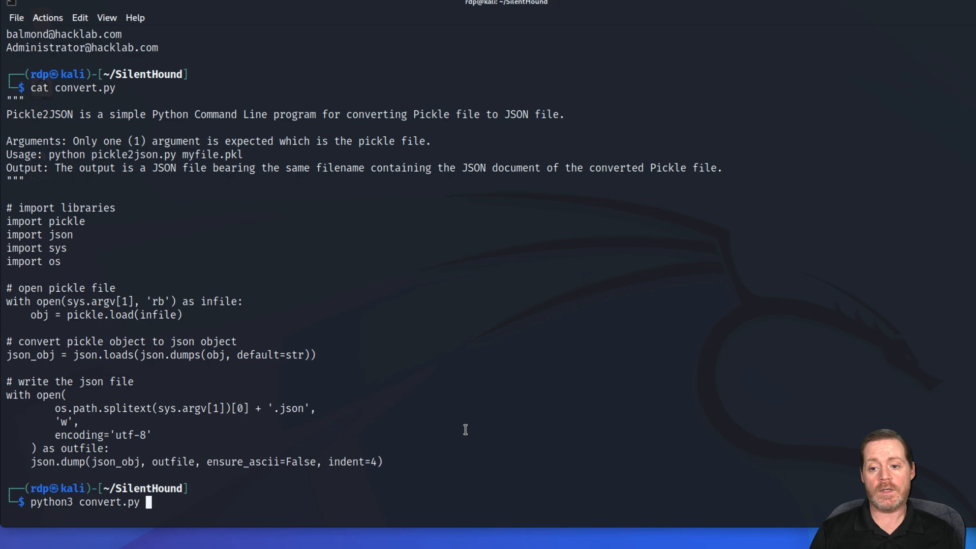
{"action": "type", "text": "."}
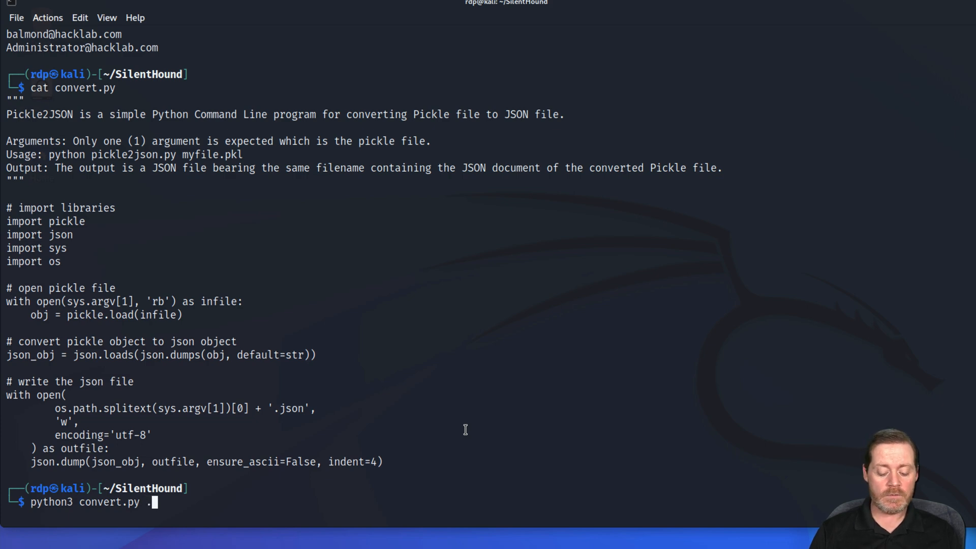
{"action": "type", "text": "hacklab-com.pickle"}
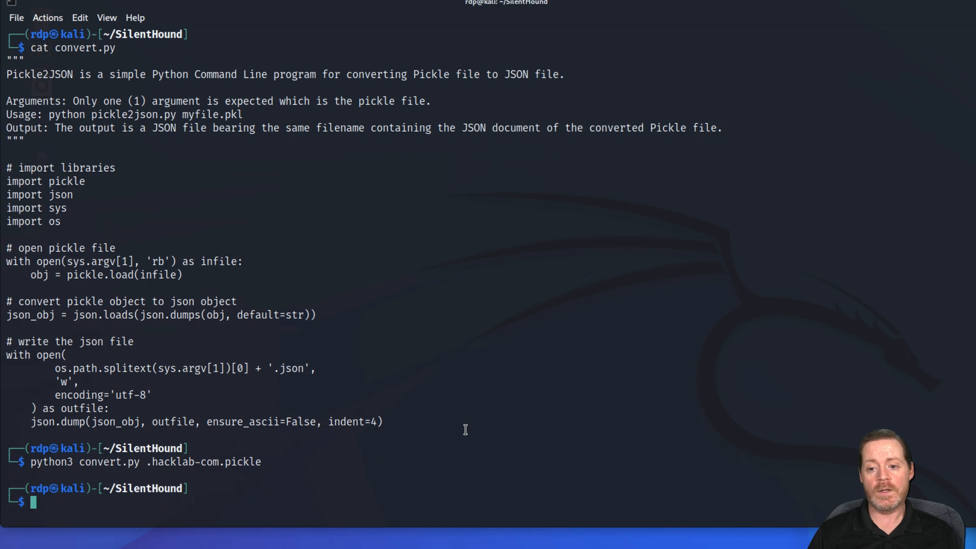
- Run ls and ls -la to reveal .hacklab-com.json, then start typing cat .hacklab-com.json
{"action": "type", "text": "ls"}
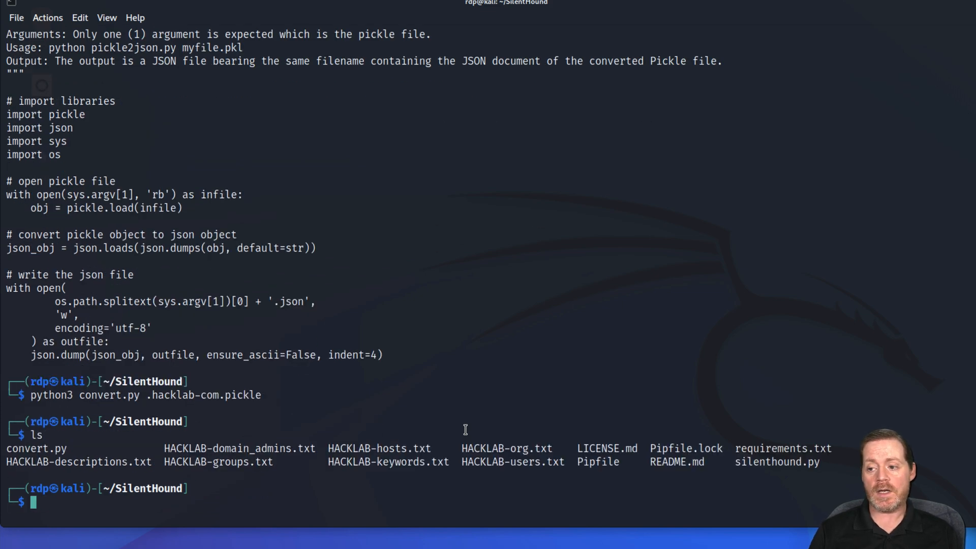
{"action": "type", "text": "ls -la"}
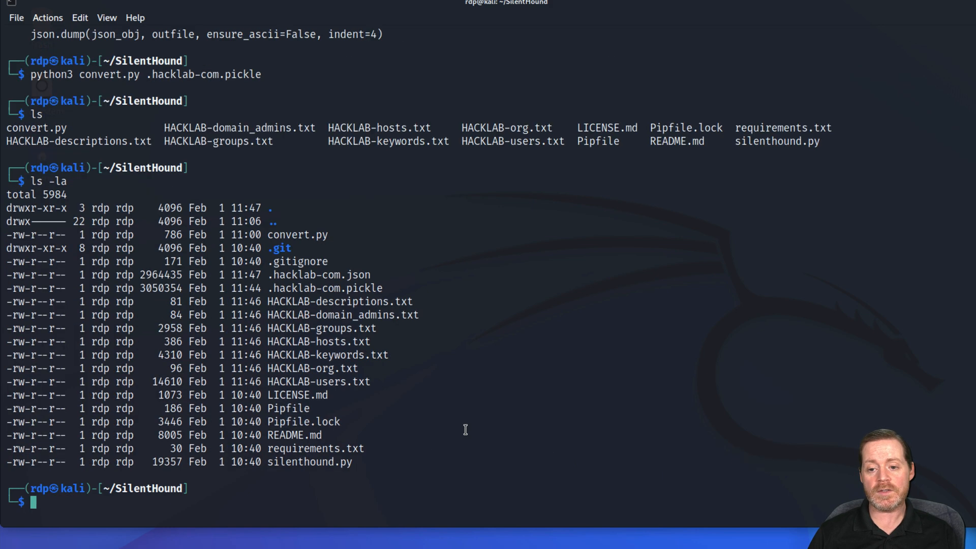
{"action": "mouse_move", "coordinate": [377, 274]}
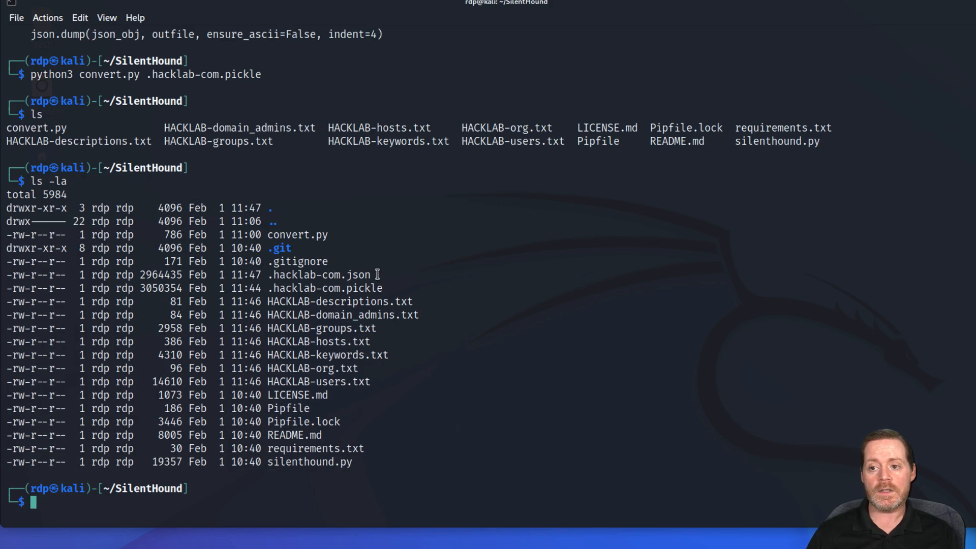
{"action": "type", "text": "c"}
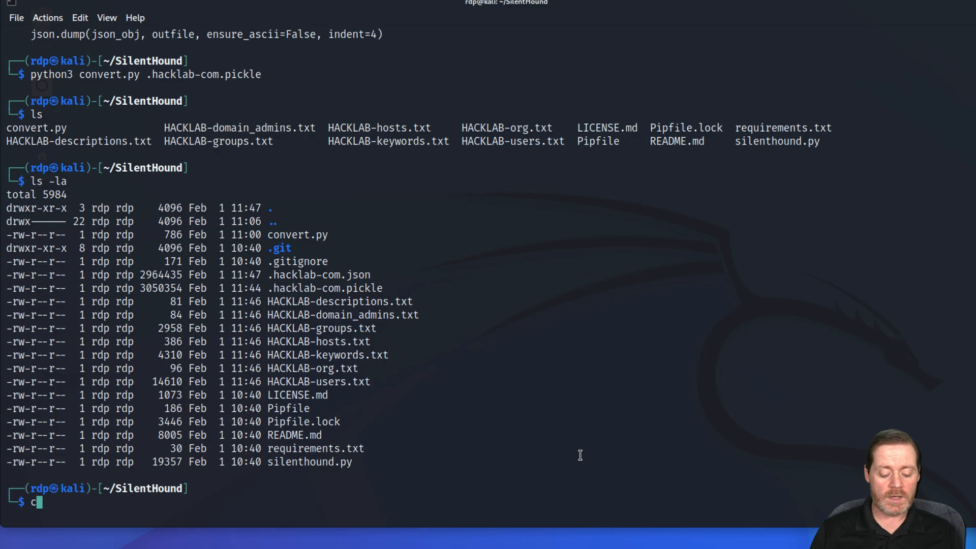
{"action": "type", "text": "at .hacklab-com."}
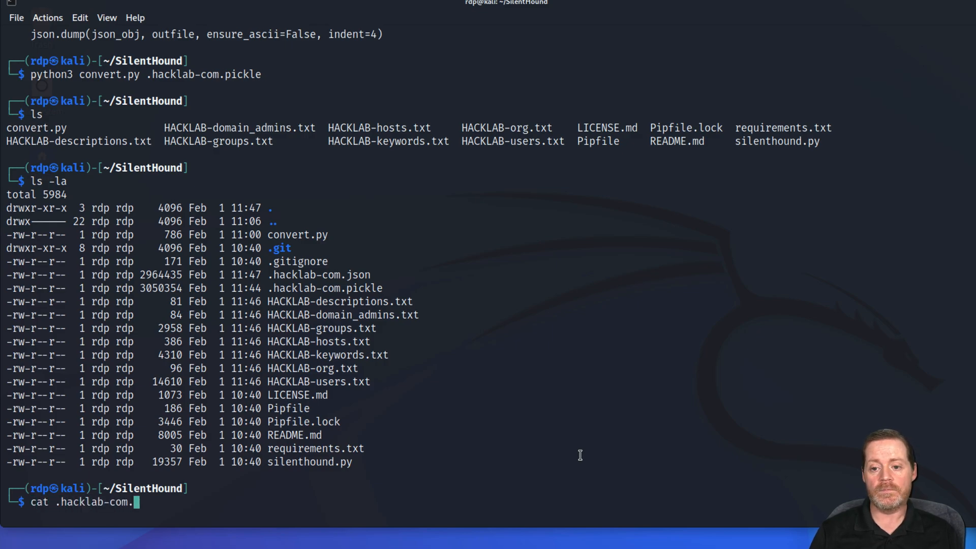